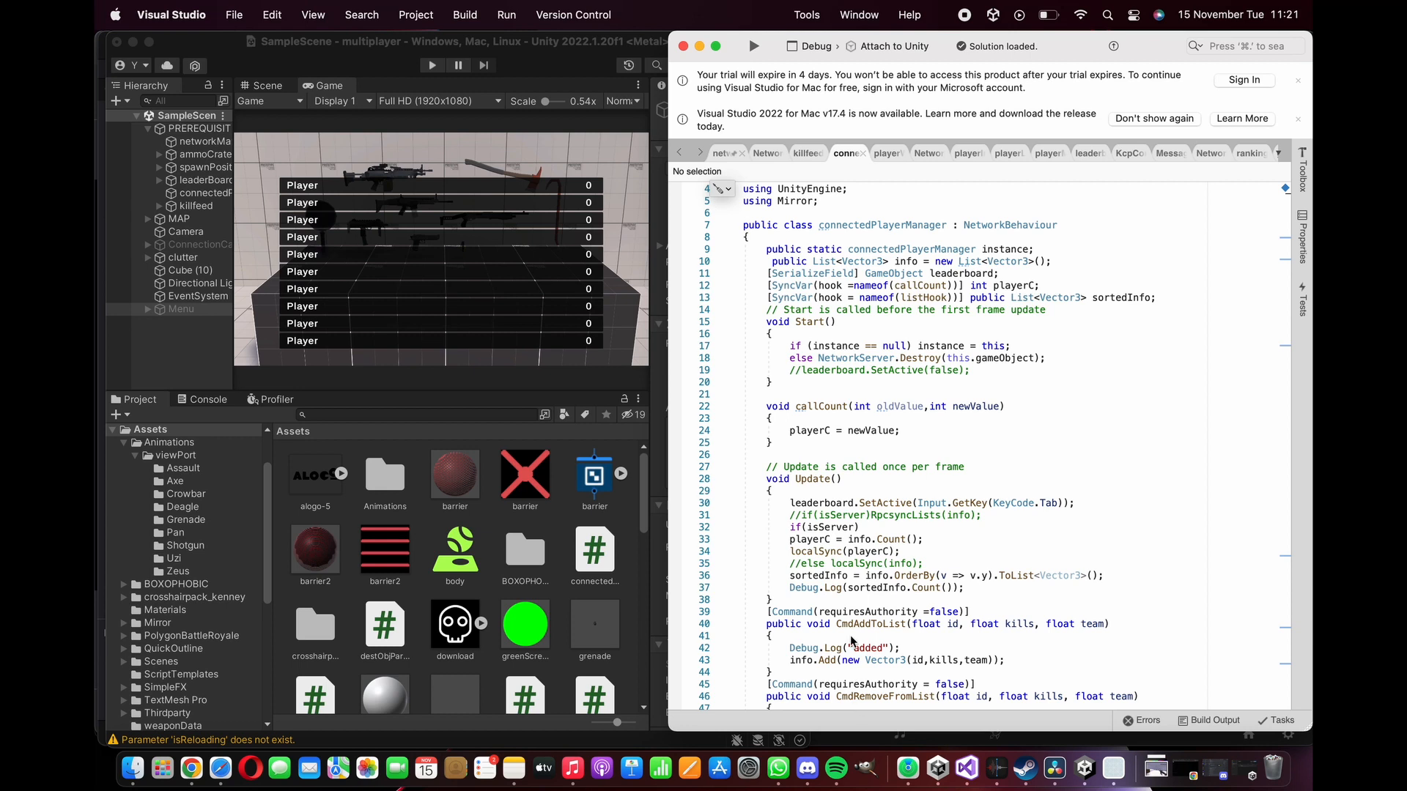
Scroll down through connectedPlayerManager.cs before moving to the killfeedManager script.
{"action": "scroll", "scroll_direction": "down", "scroll_amount": 3}
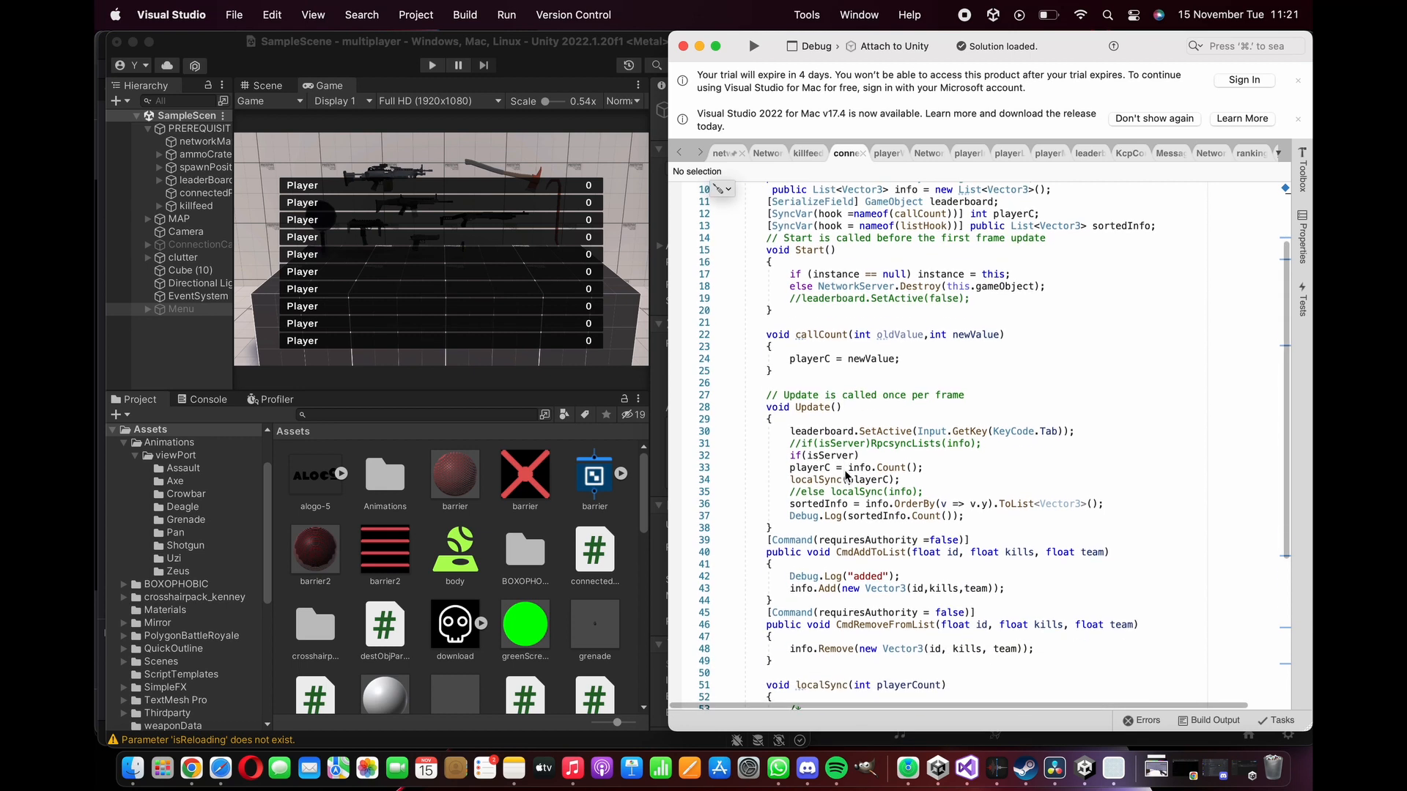
{"action": "scroll", "scroll_direction": "down", "scroll_amount": 3}
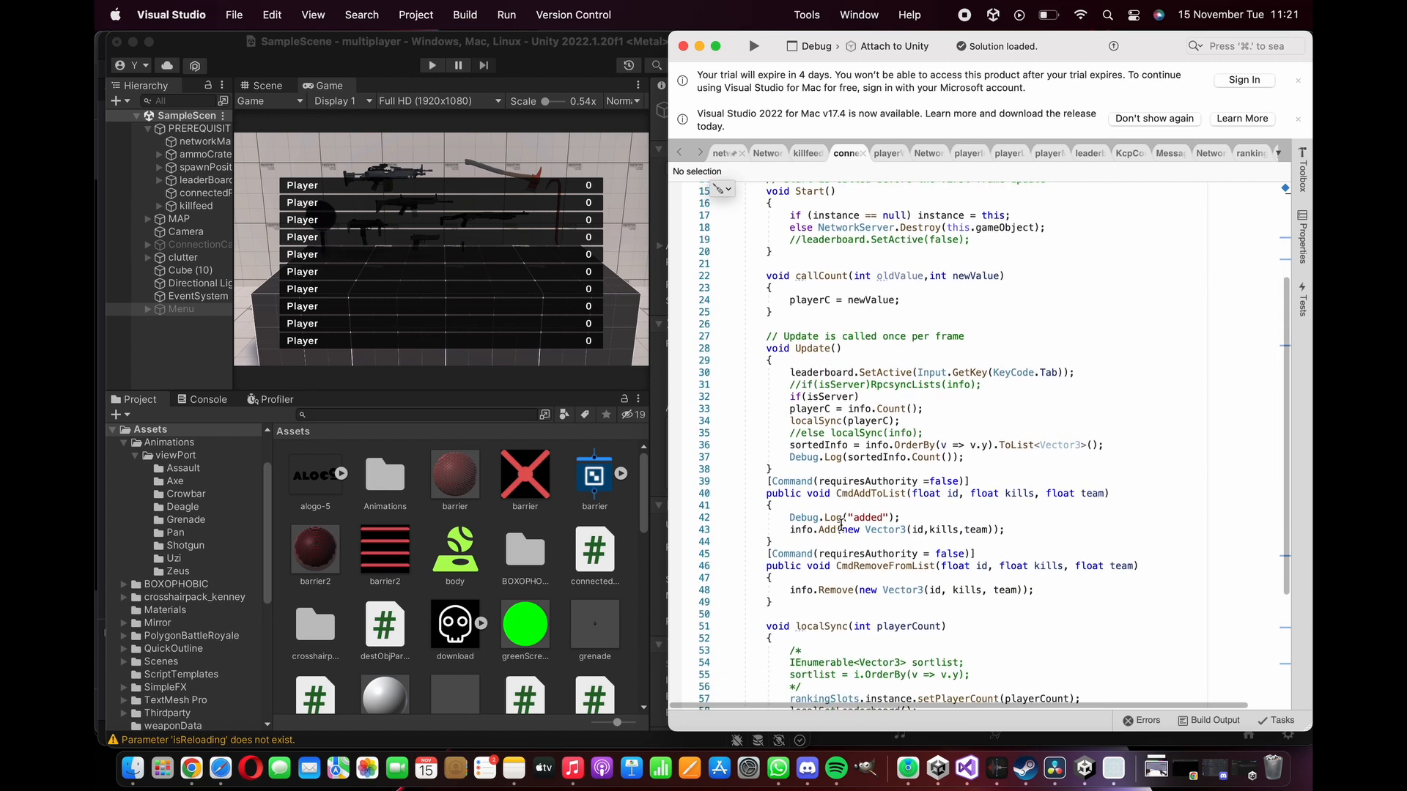
{"action": "scroll", "scroll_direction": "down", "scroll_amount": 3}
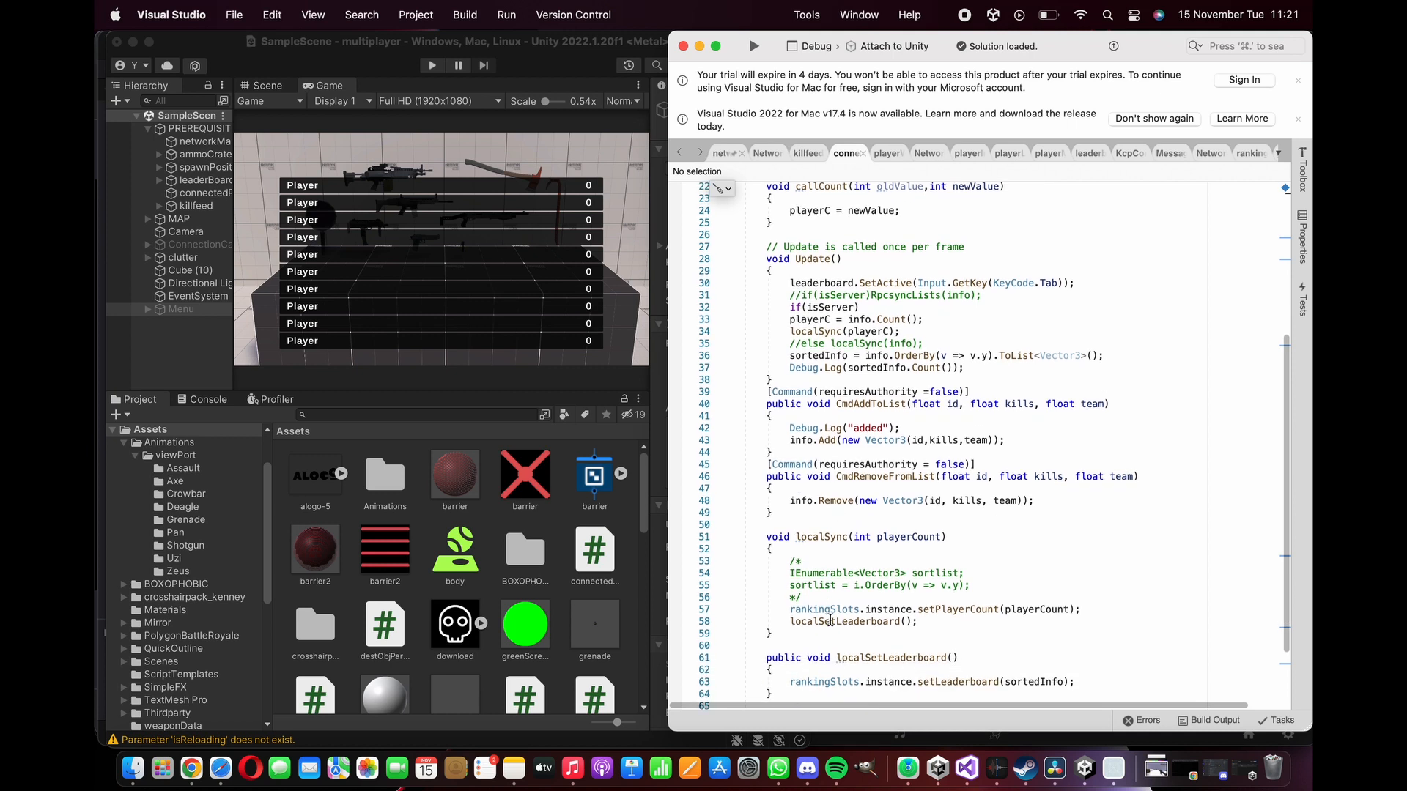
{"action": "scroll", "scroll_direction": "down", "scroll_amount": 3}
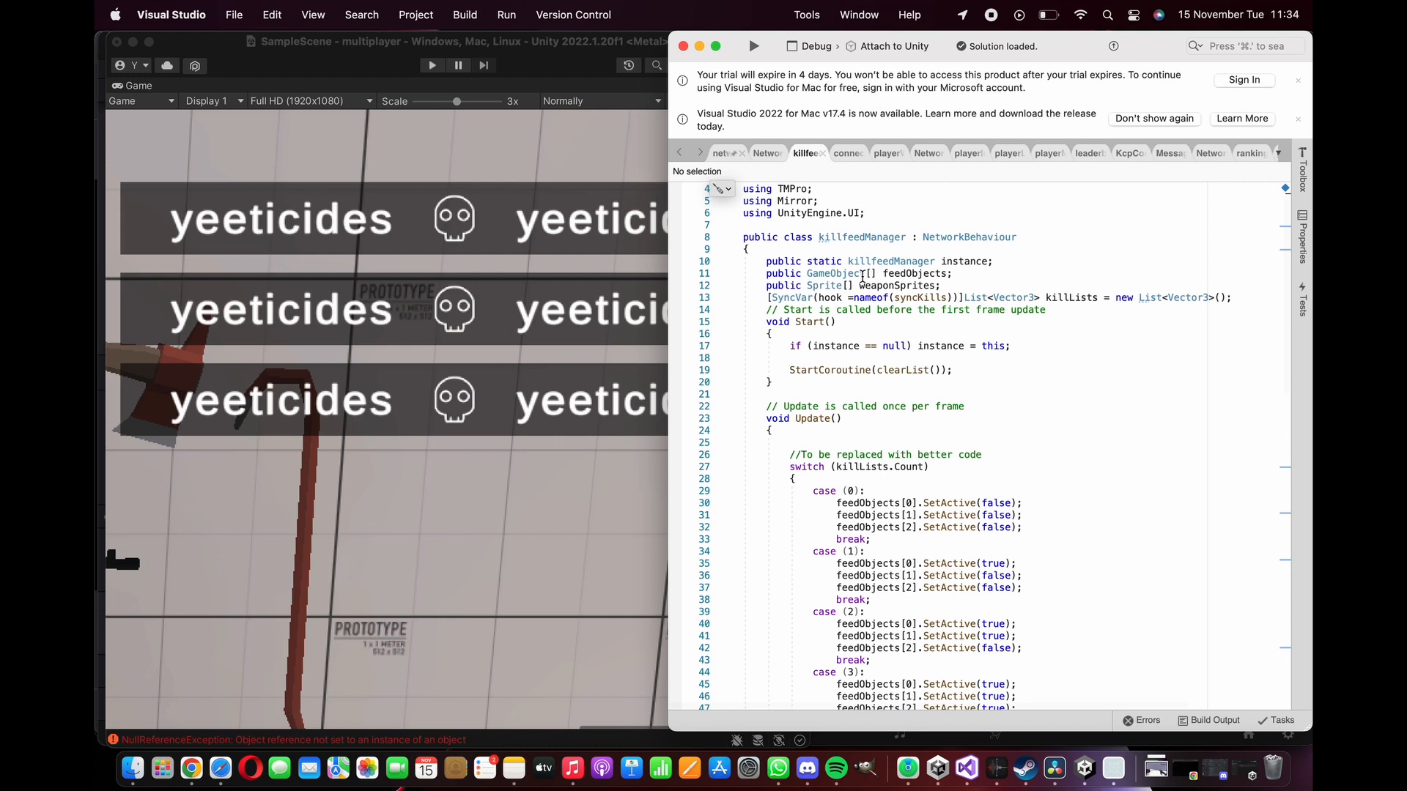
{"action": "scroll", "scroll_direction": "down", "scroll_amount": 3}
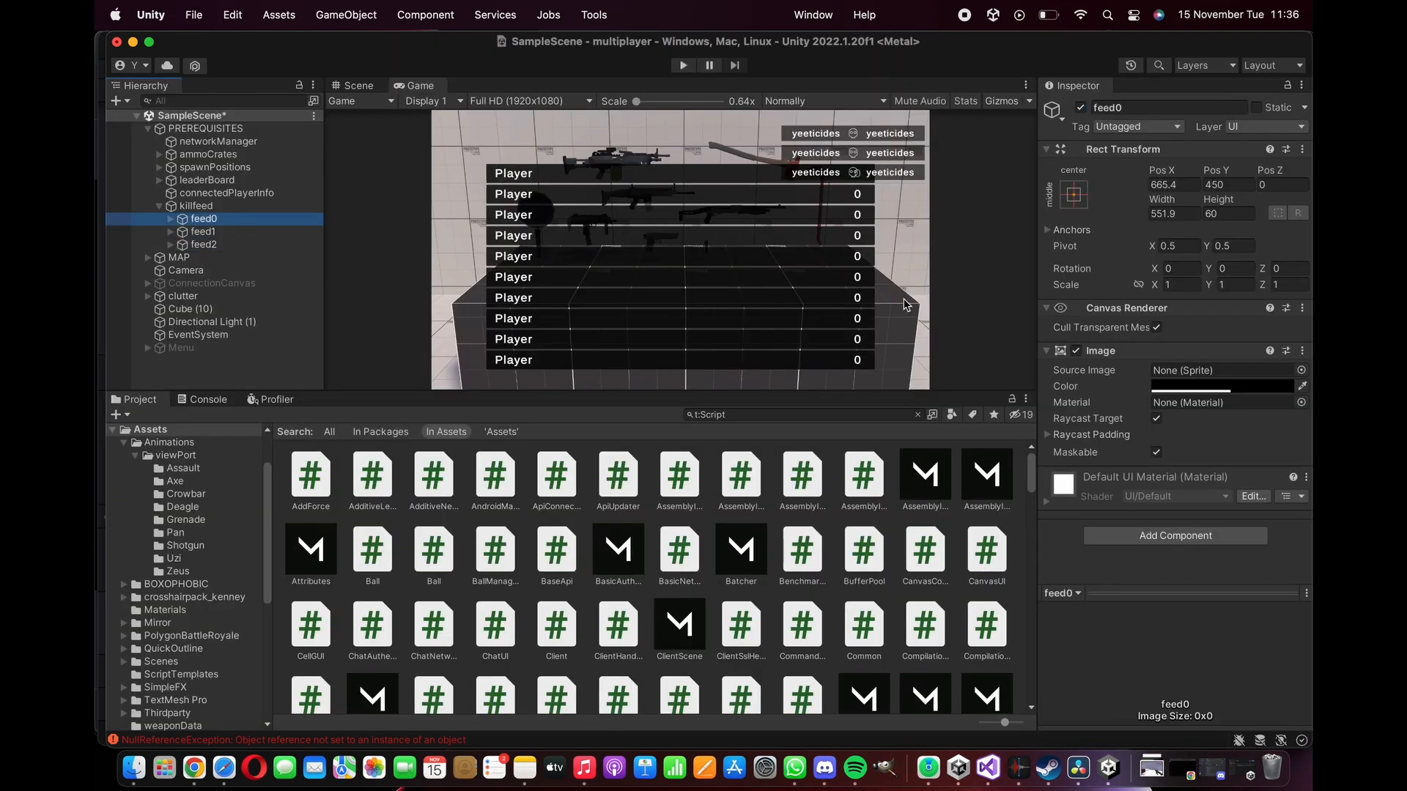
{"action": "left_click", "coordinate": [202, 231]}
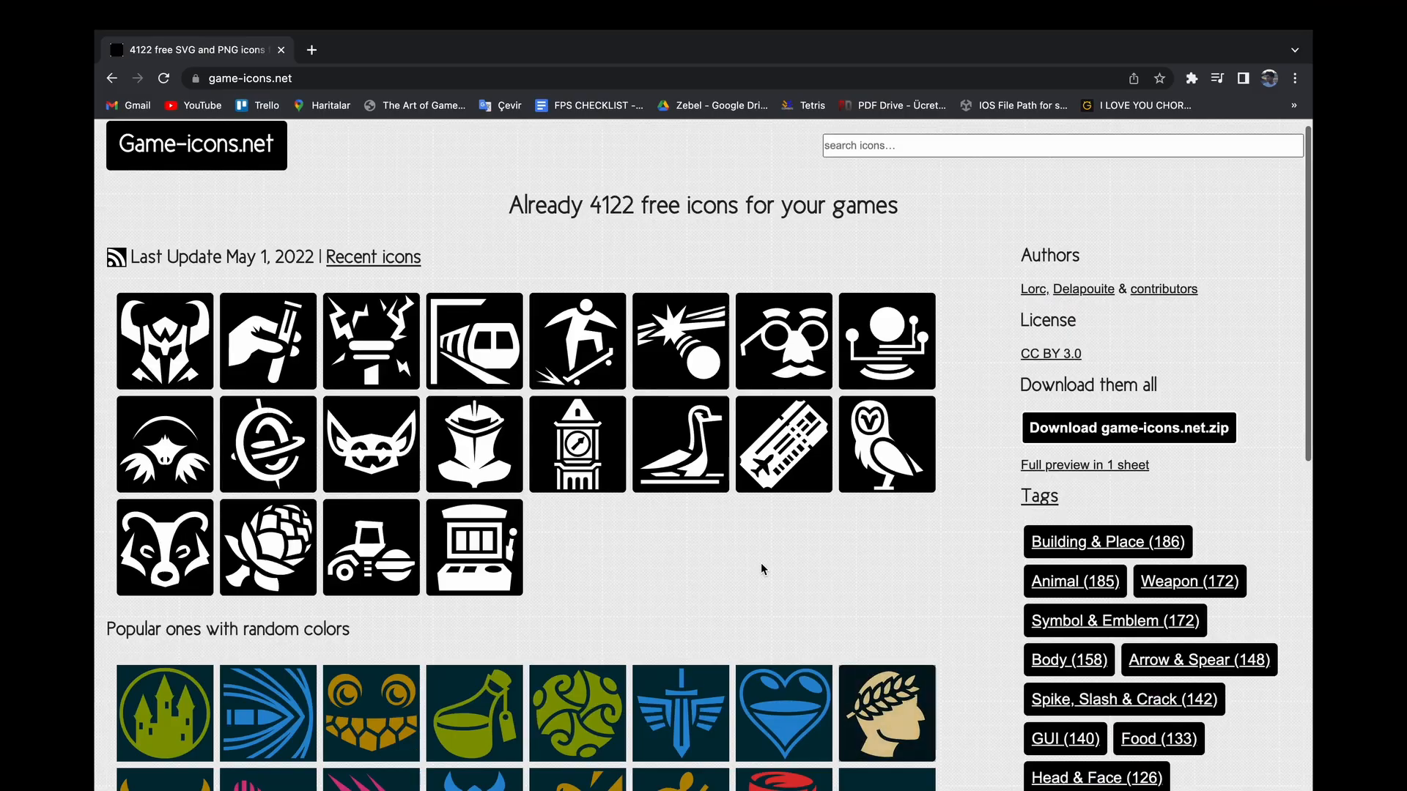
{"action": "scroll", "scroll_direction": "down", "scroll_amount": 3}
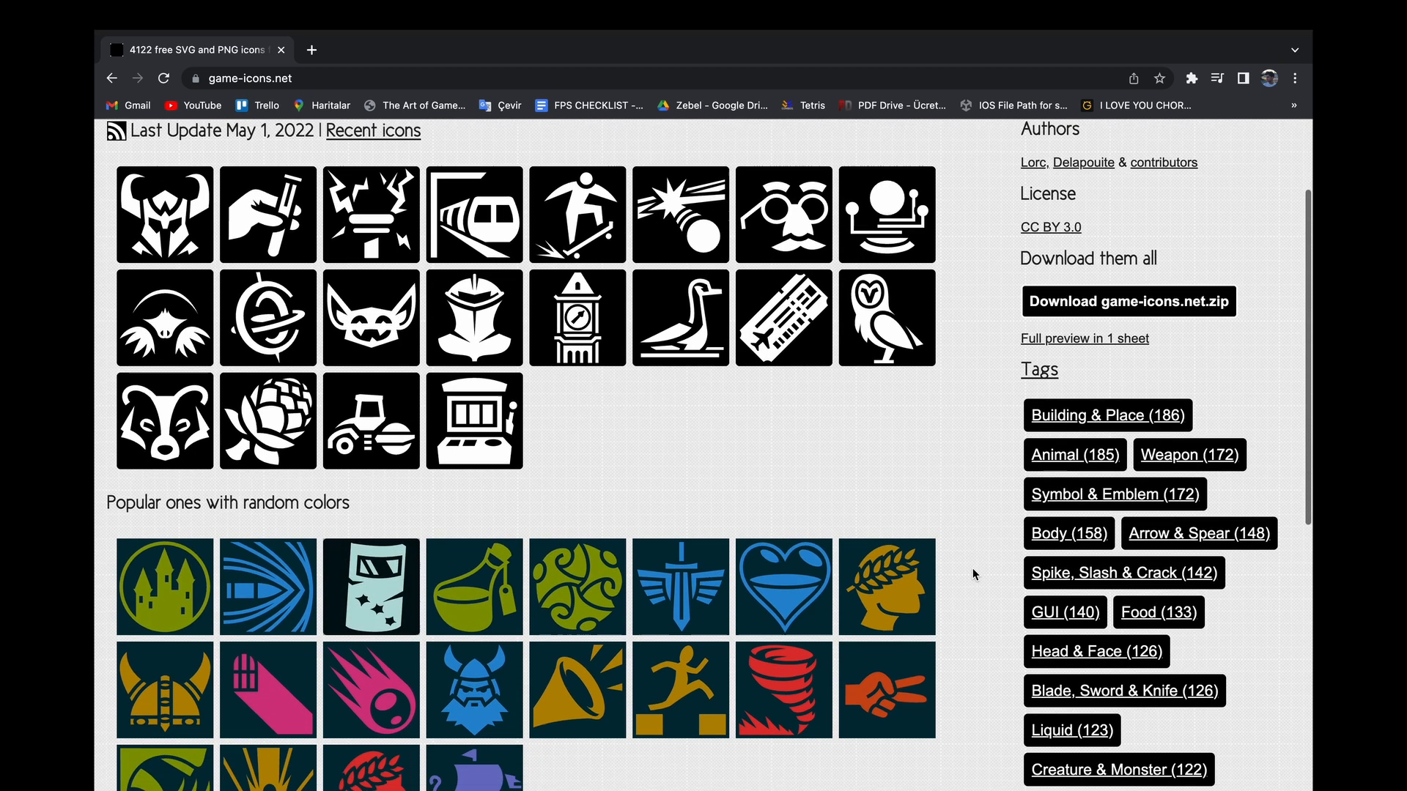
{"action": "scroll", "scroll_direction": "down", "scroll_amount": 3}
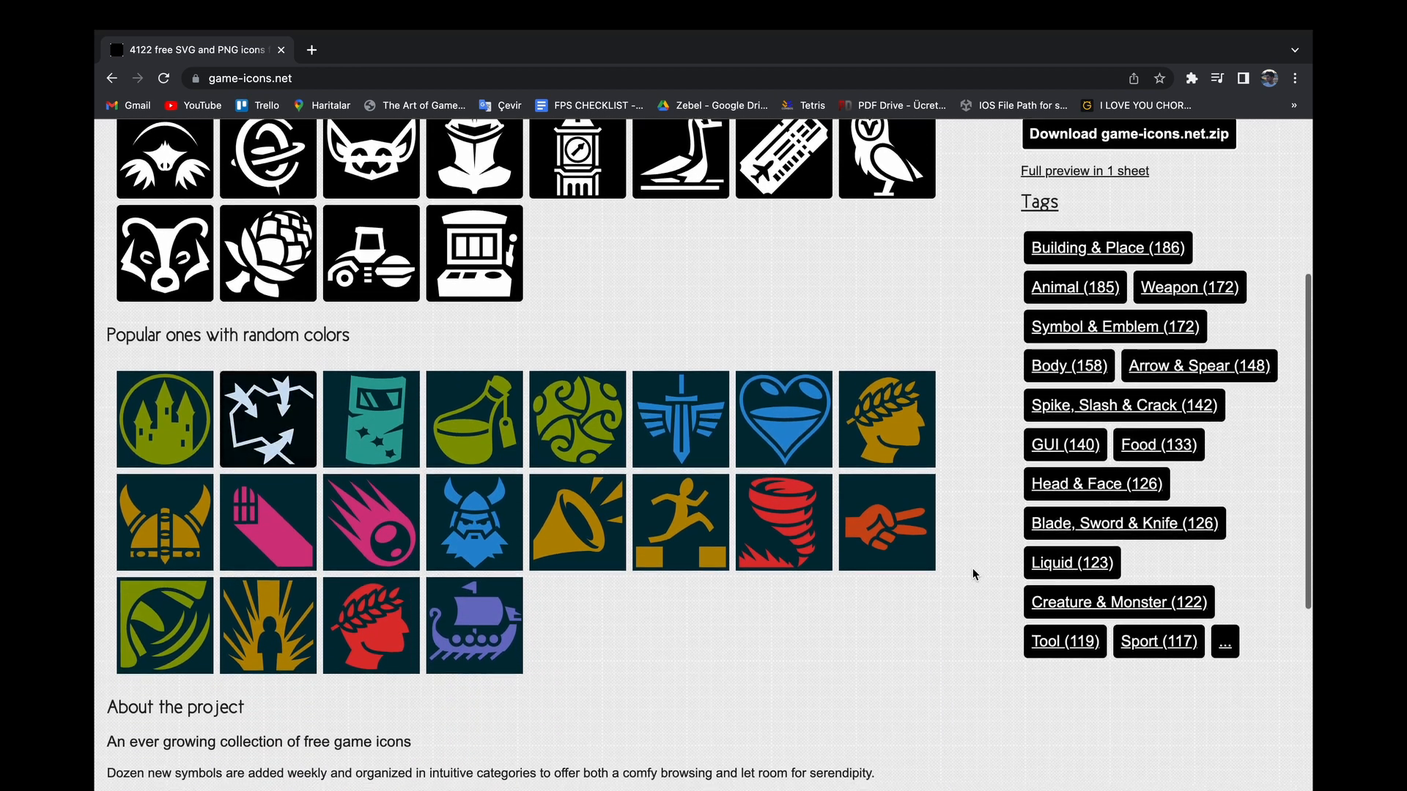
{"action": "scroll", "scroll_direction": "down", "scroll_amount": 3}
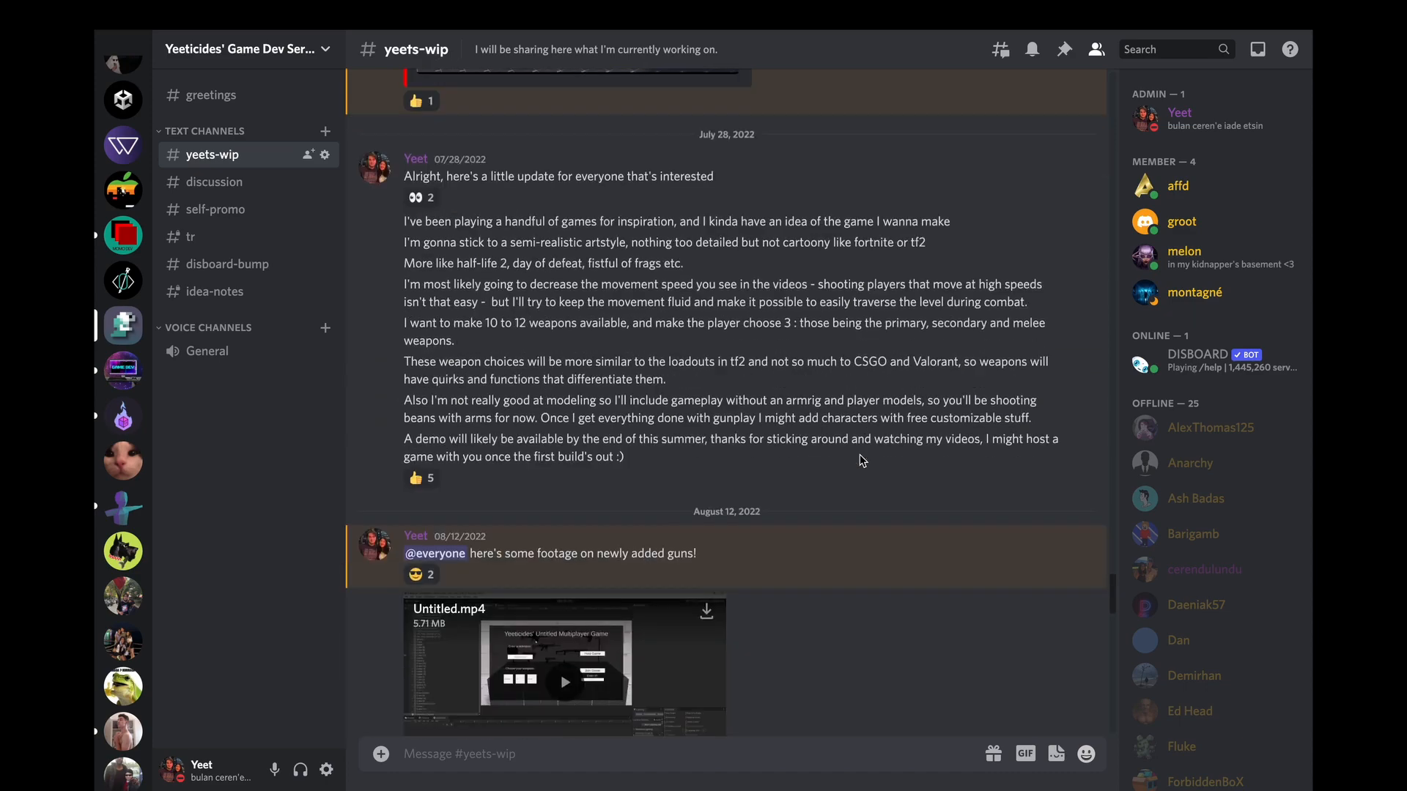
{"action": "scroll", "scroll_direction": "down", "scroll_amount": 3}
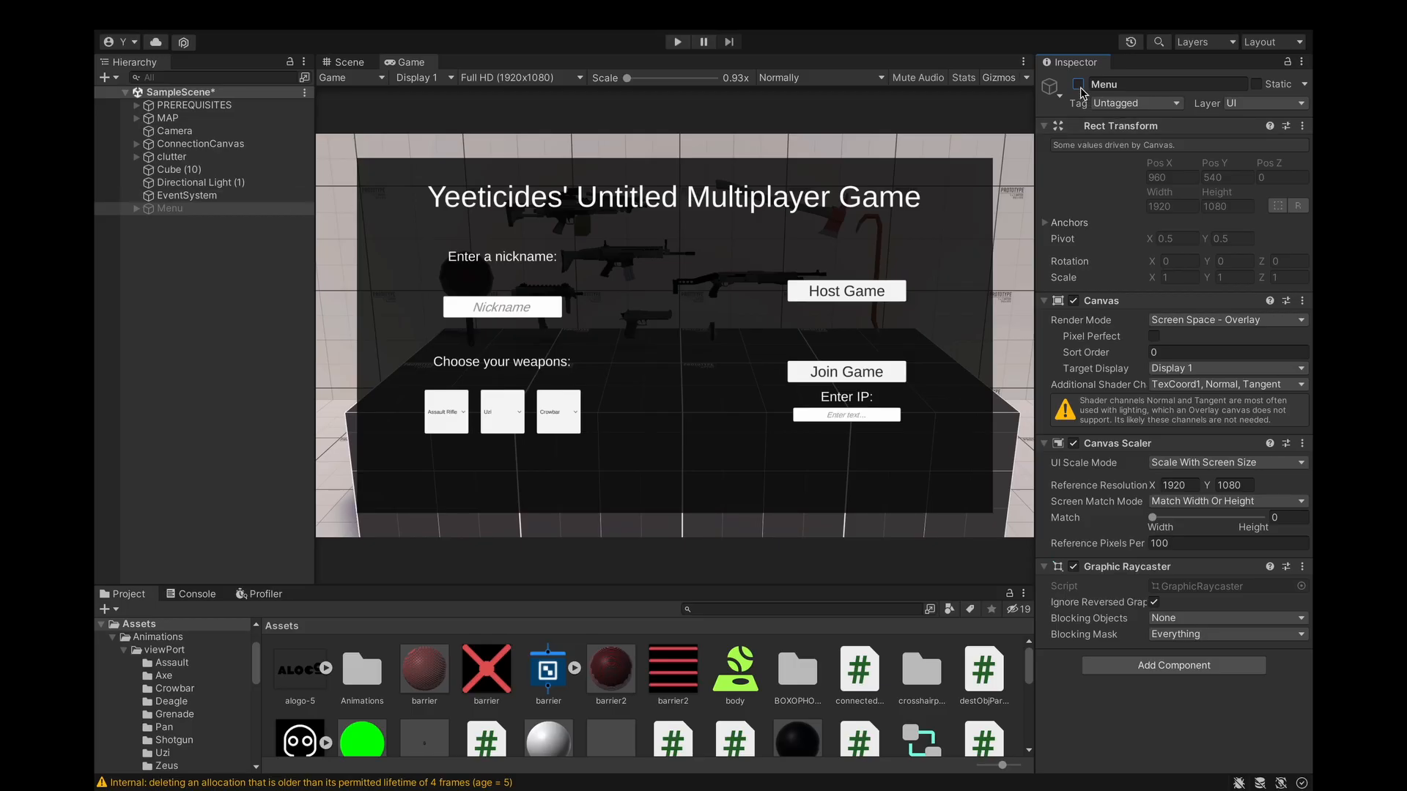
Enable the new Menu object, run play mode, and try the Settings and Accessories entries.
{"action": "left_click", "coordinate": [199, 144]}
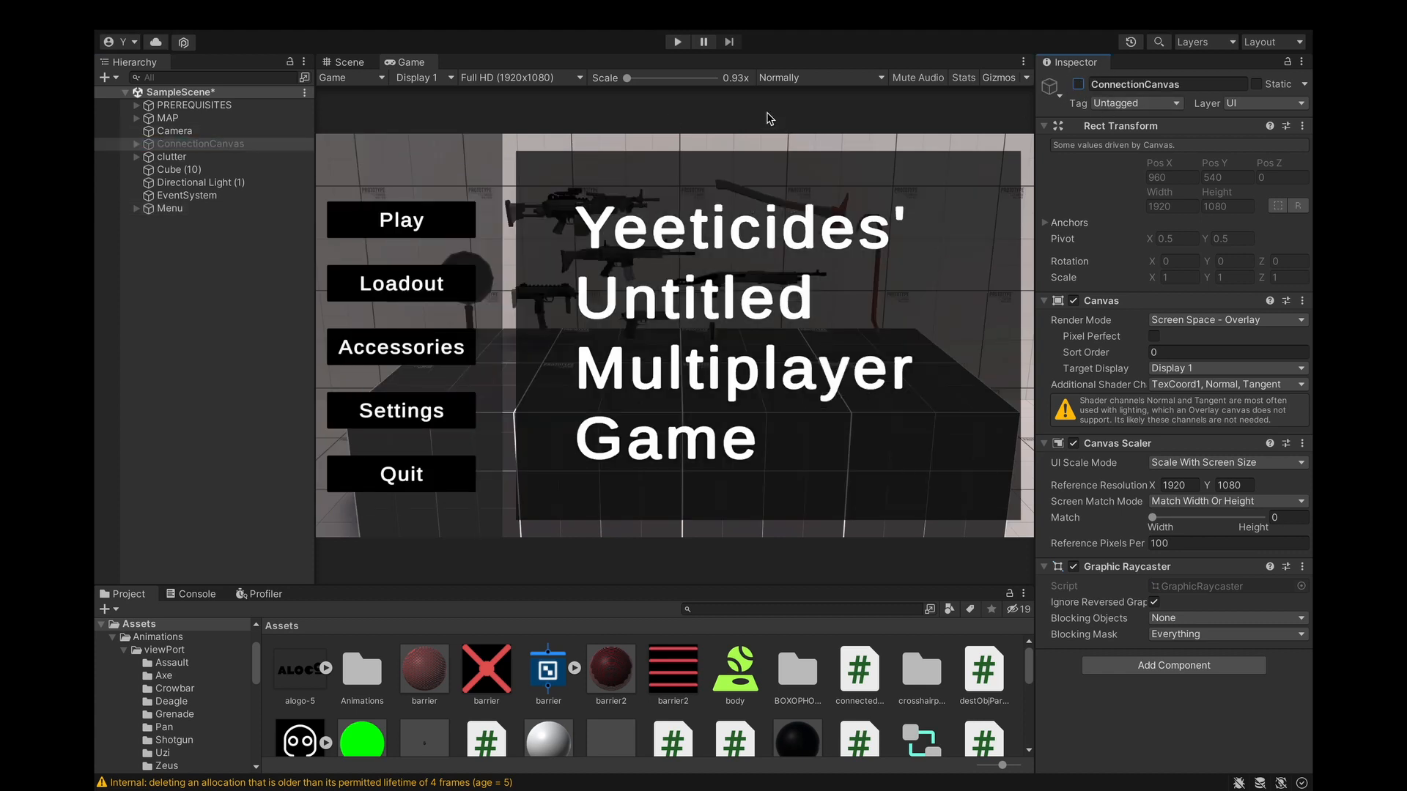
{"action": "left_click", "coordinate": [679, 41]}
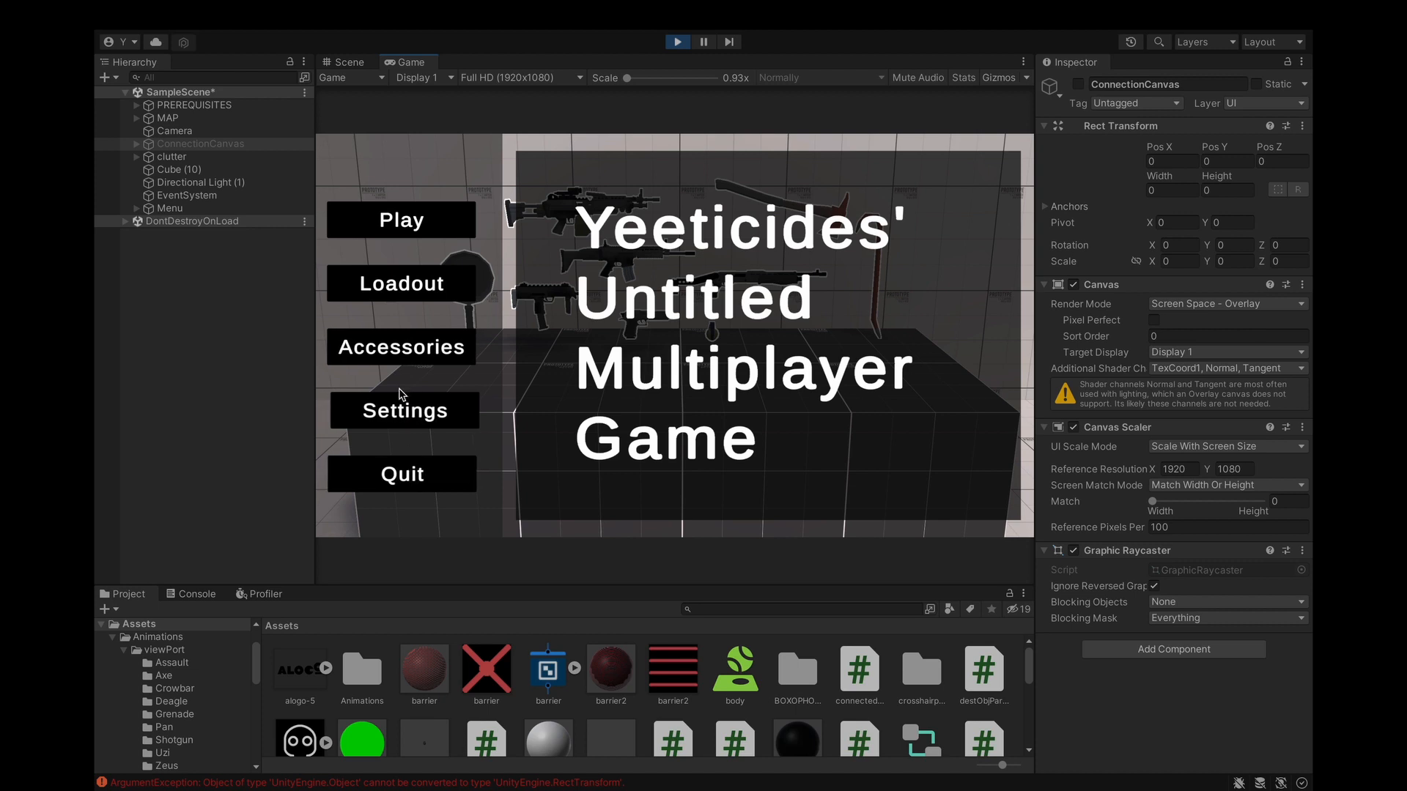
{"action": "left_click", "coordinate": [402, 410]}
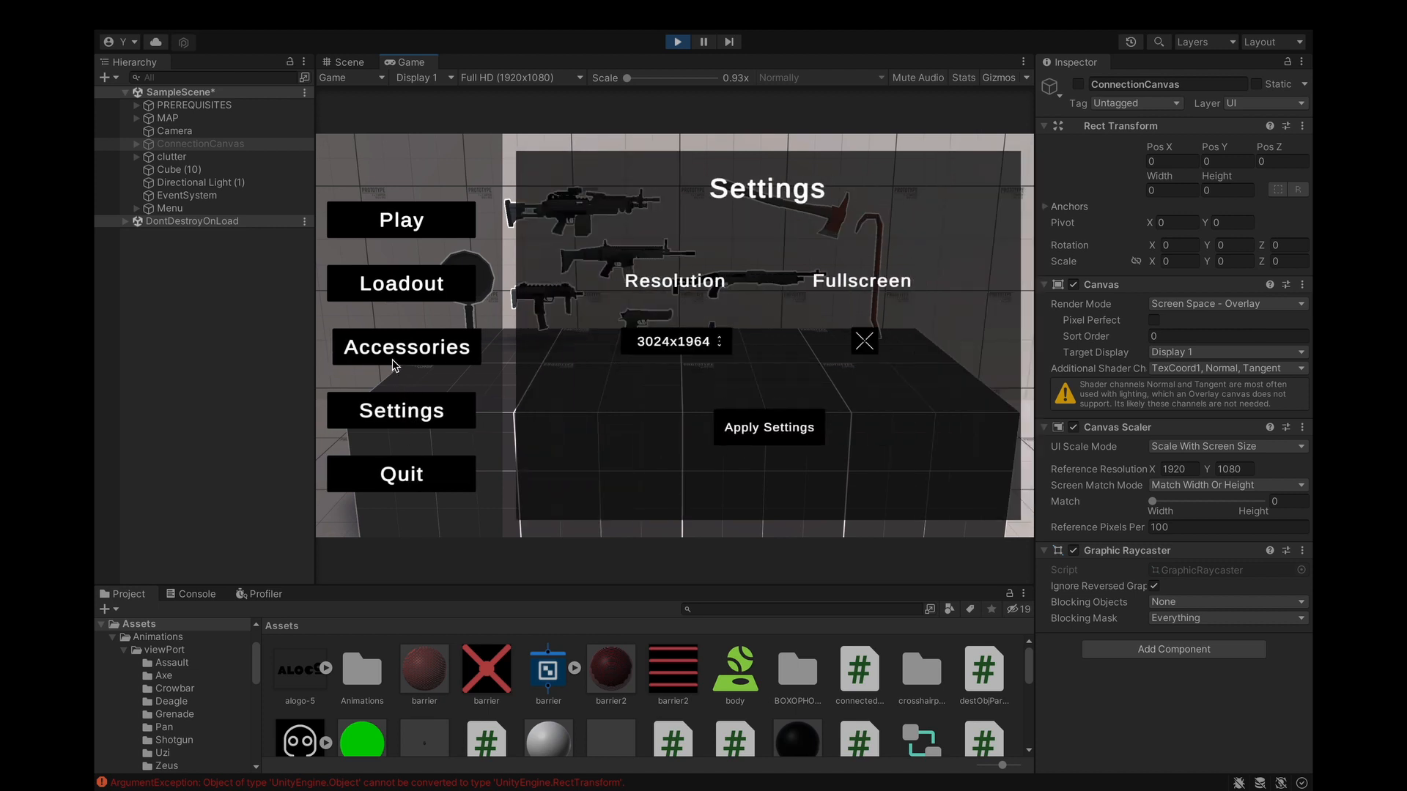
{"action": "left_click", "coordinate": [402, 282]}
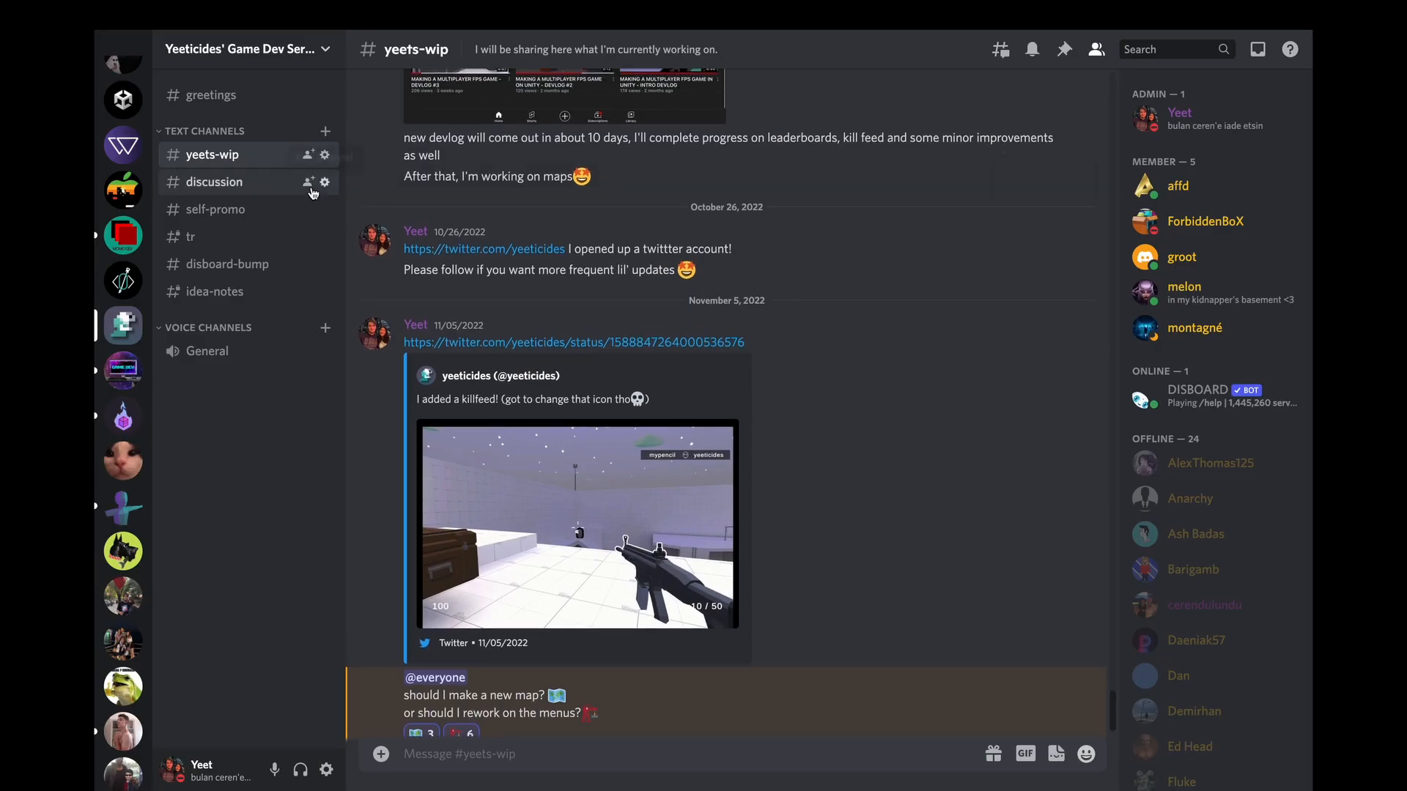
{"action": "left_click", "coordinate": [214, 182]}
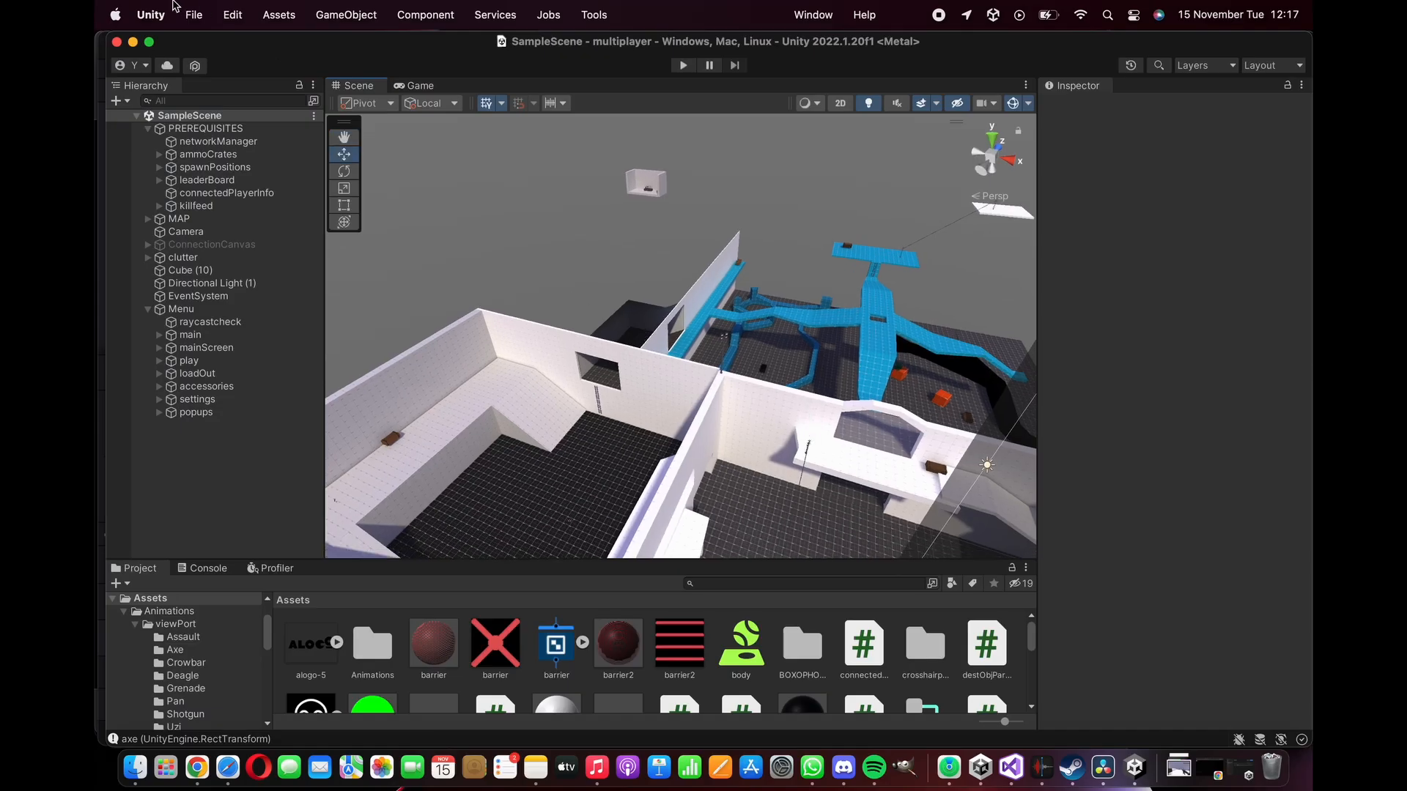
{"action": "left_click", "coordinate": [193, 14]}
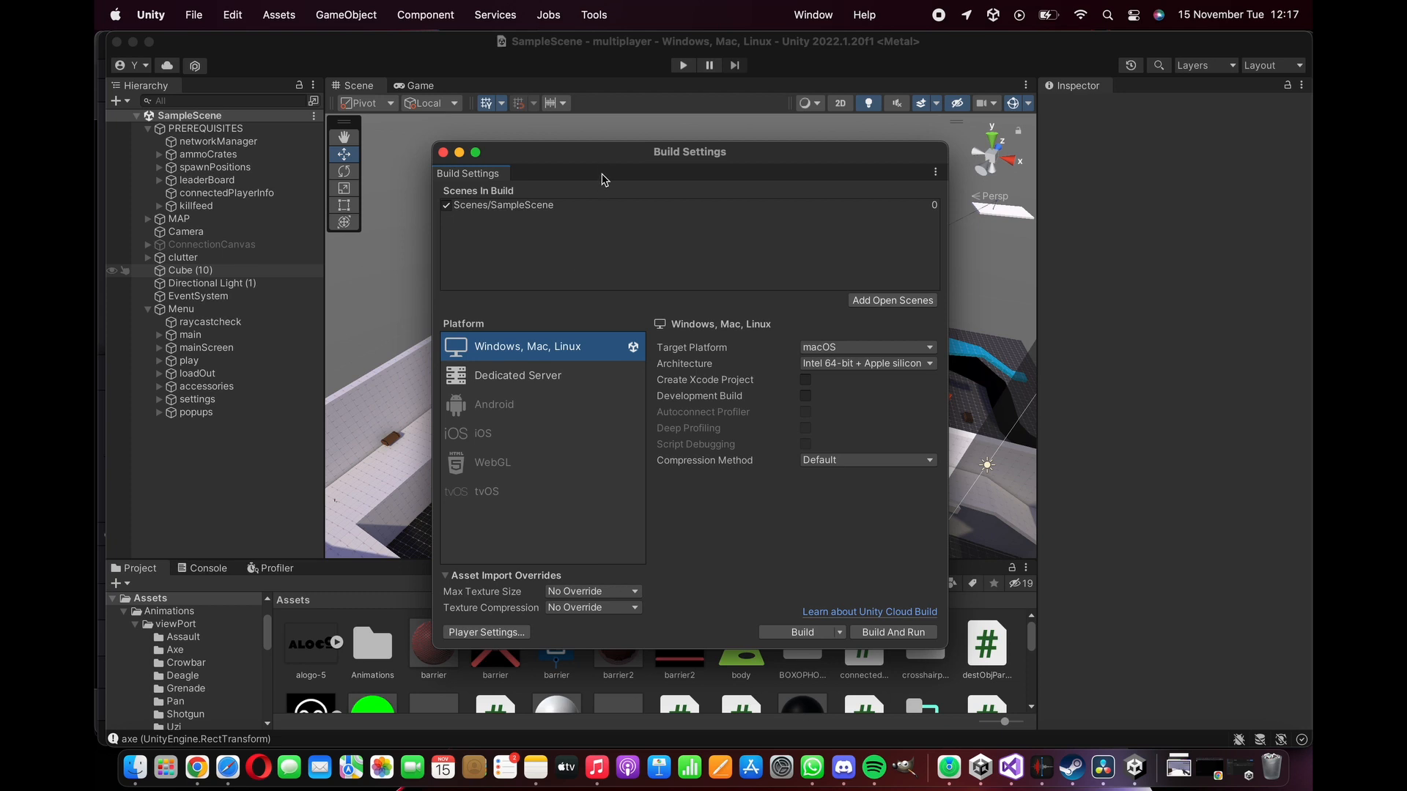
{"action": "left_click_drag", "start_coordinate": [689, 151], "coordinate": [551, 117]}
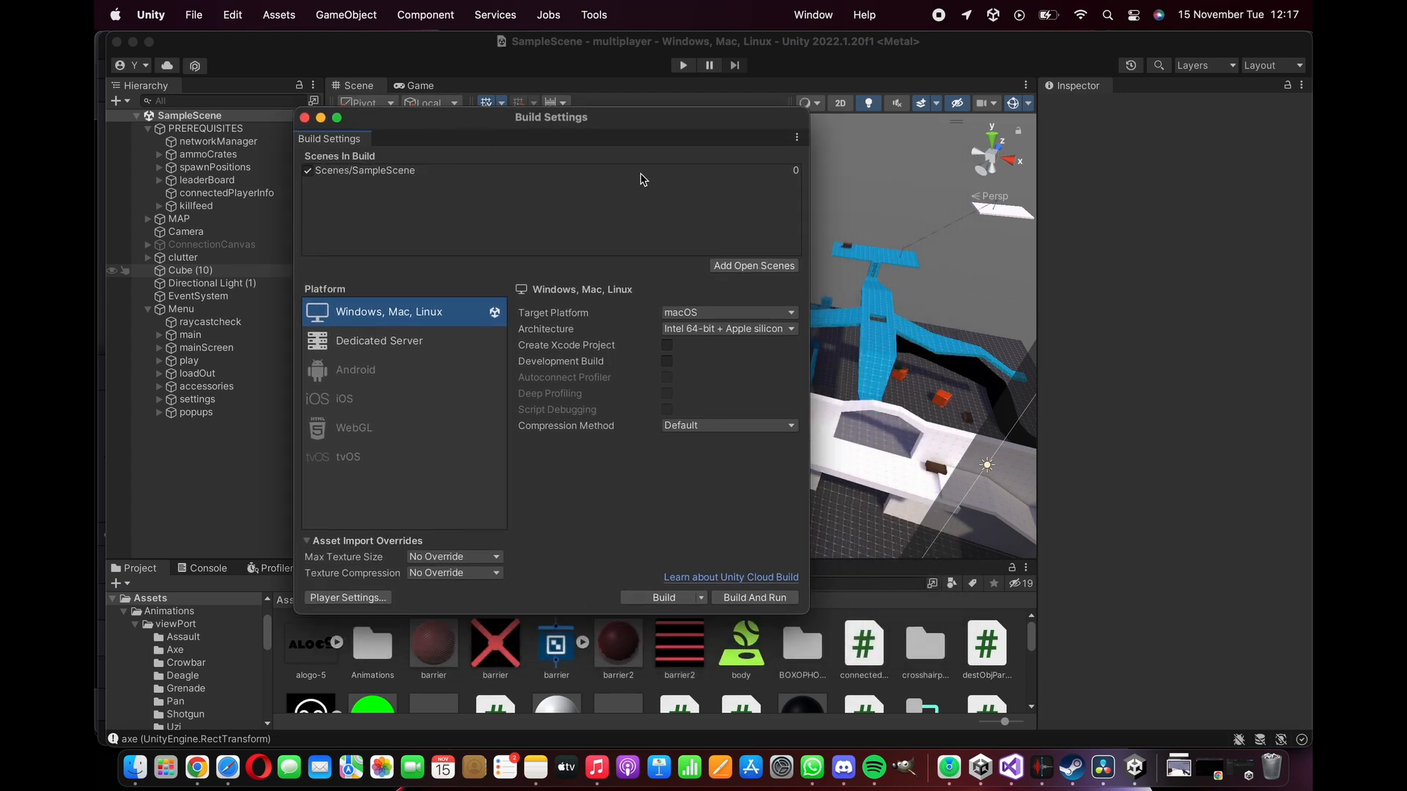
{"action": "mouse_move", "coordinate": [532, 124]}
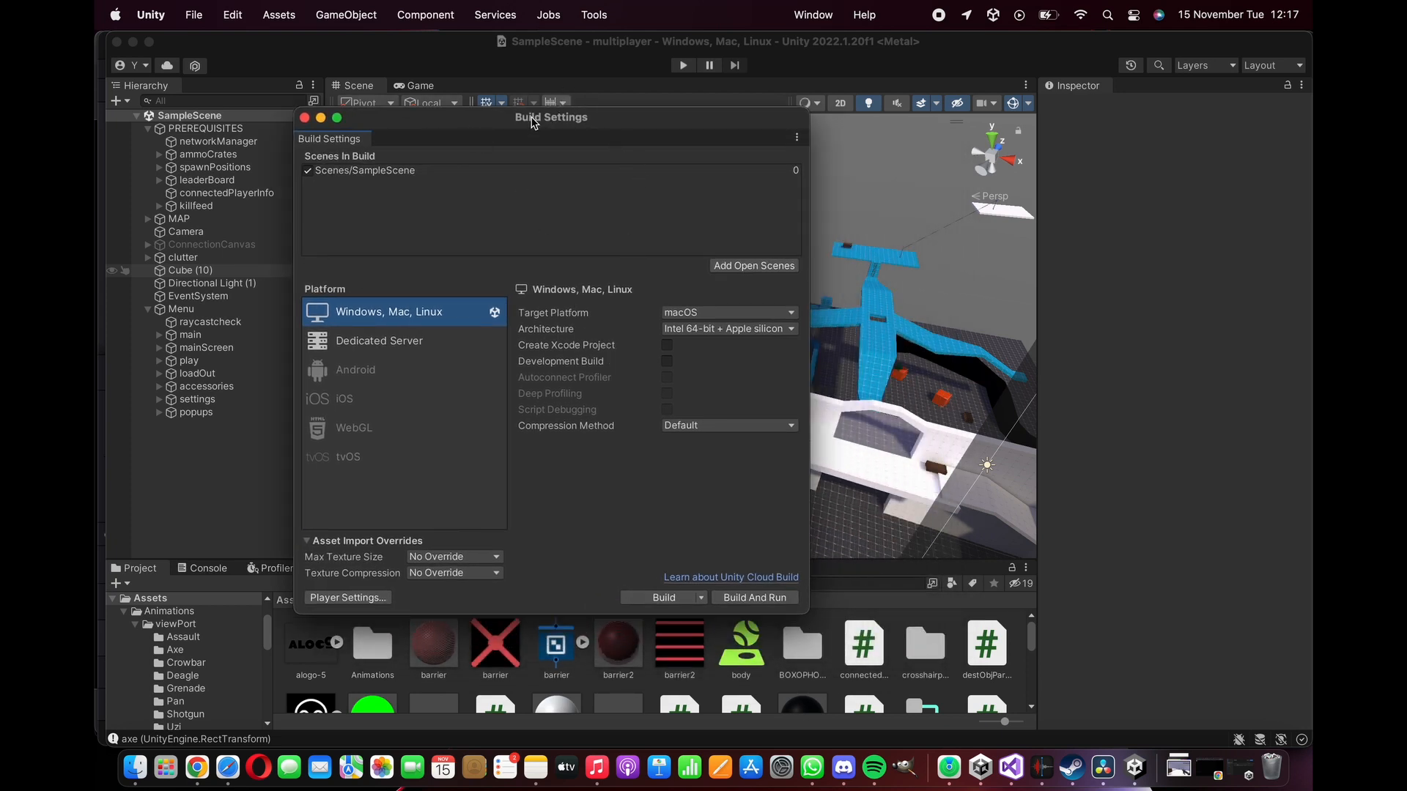
{"action": "left_click", "coordinate": [300, 117]}
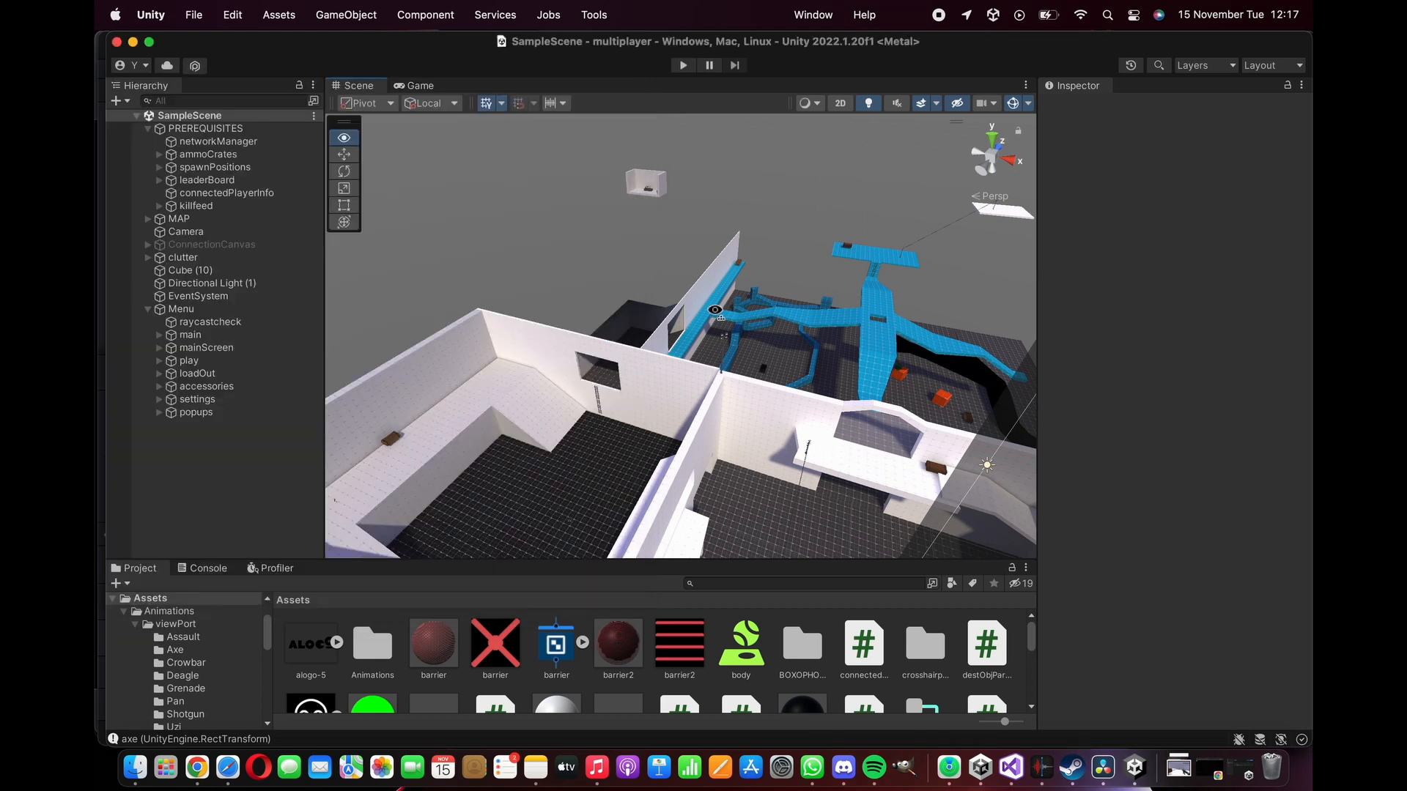